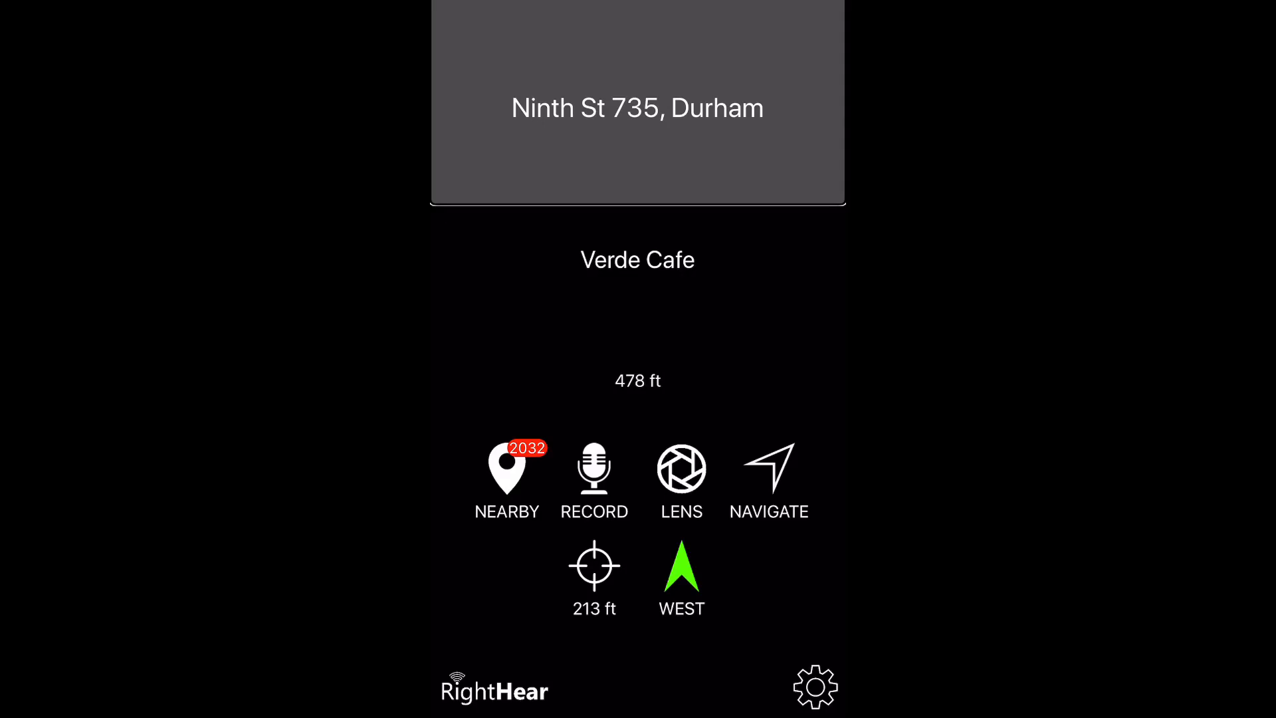
# - Show the Nearby Locations list, led by The Renaissance Arlington Capital View Hotel at 221 mi
pyautogui.click(505, 478)
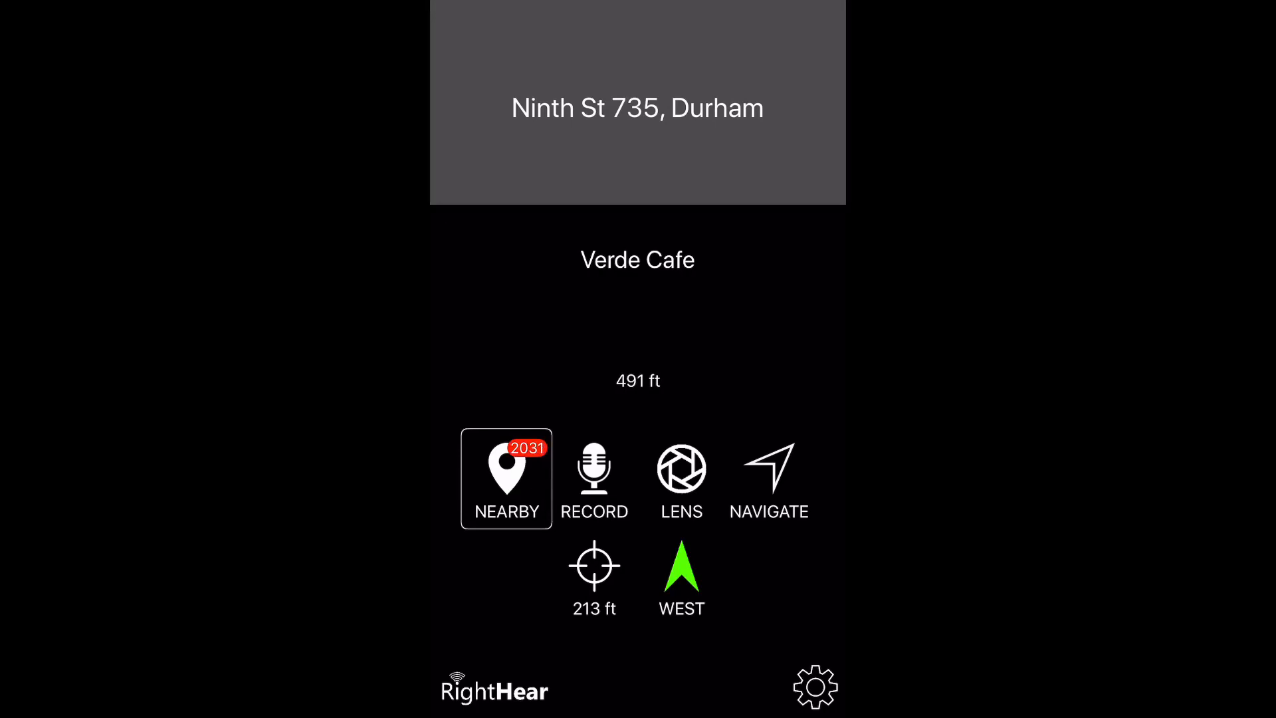
pyautogui.click(505, 477)
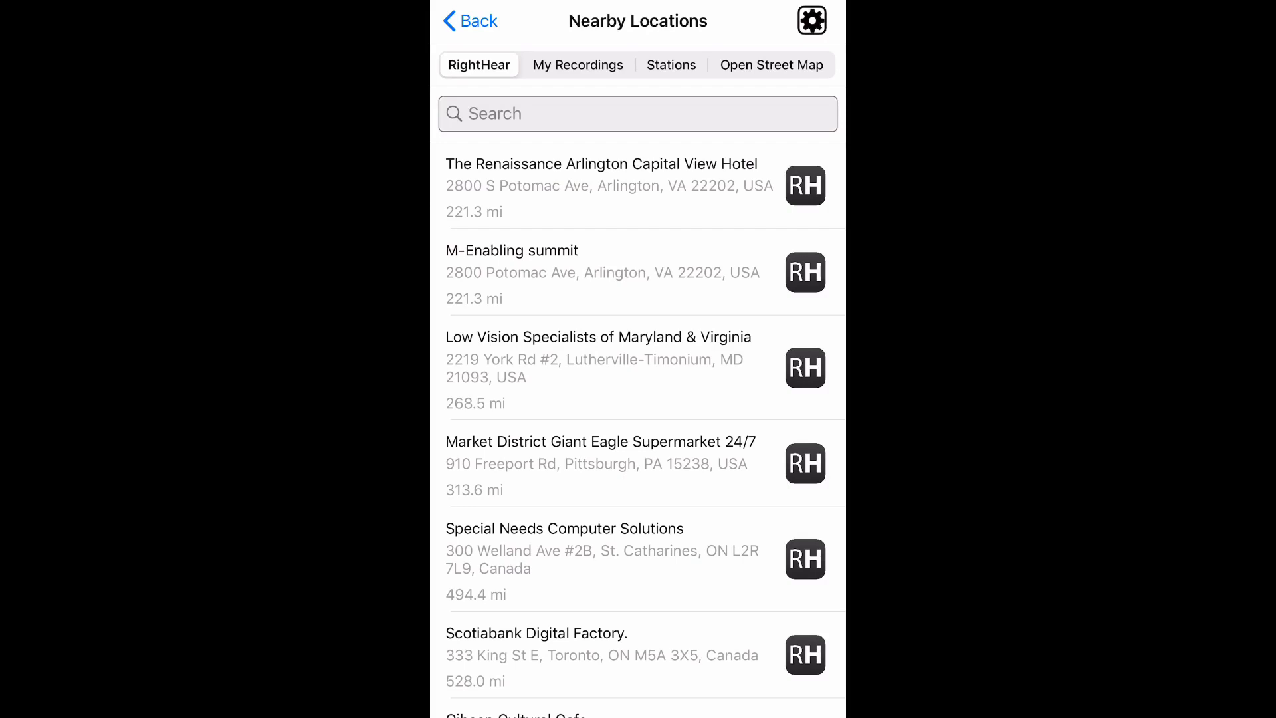
# - In Nearby Settings switch RightHear Locations off, keeping My Recordings and Stations on
pyautogui.click(810, 21)
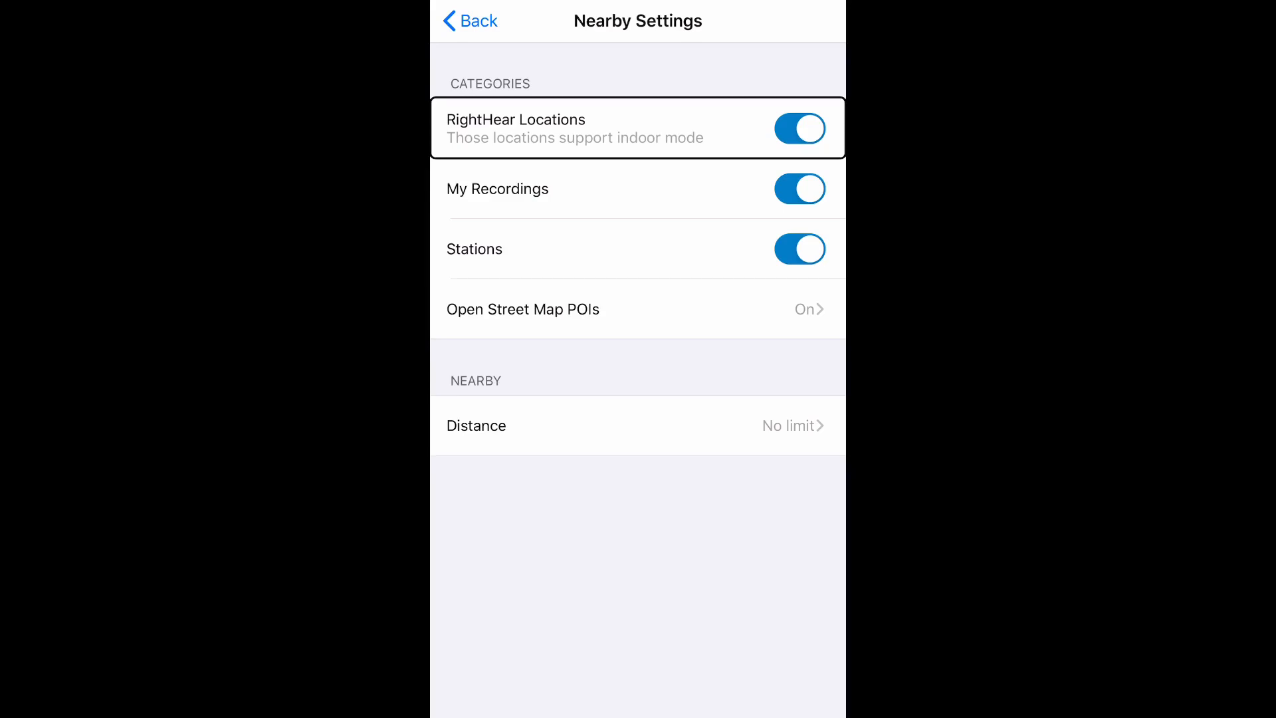
pyautogui.click(800, 128)
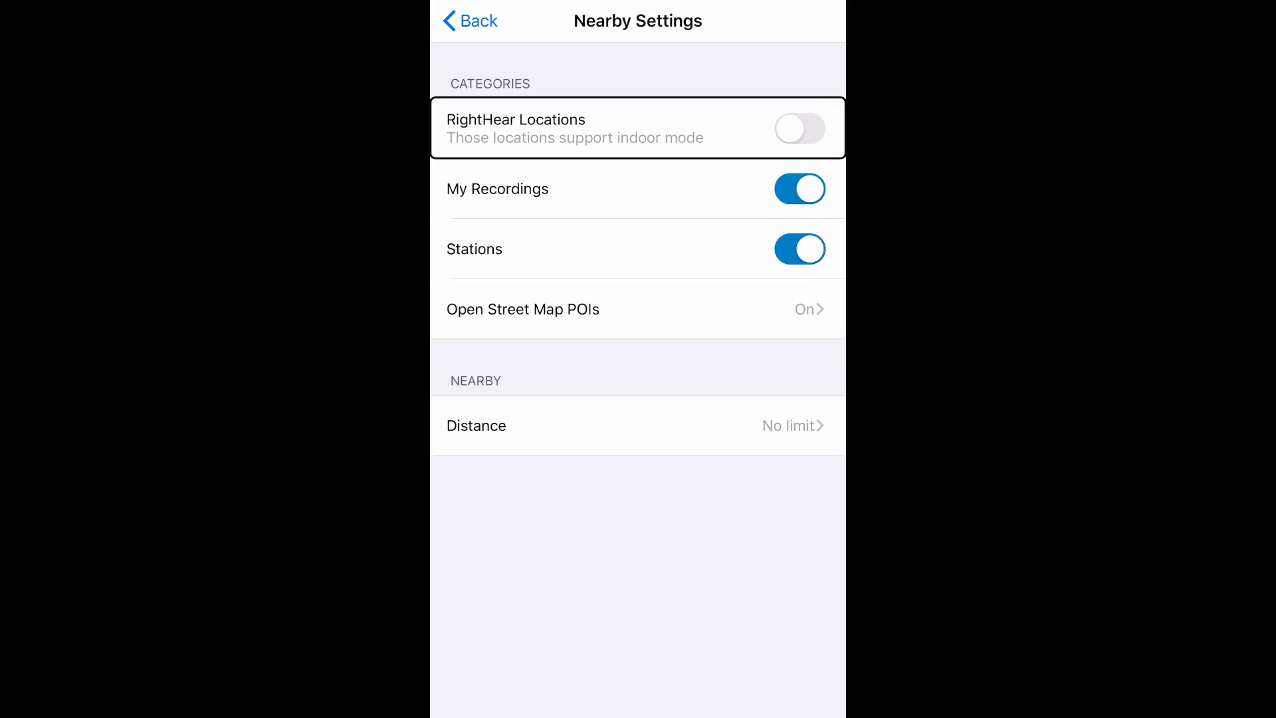
pyautogui.click(637, 188)
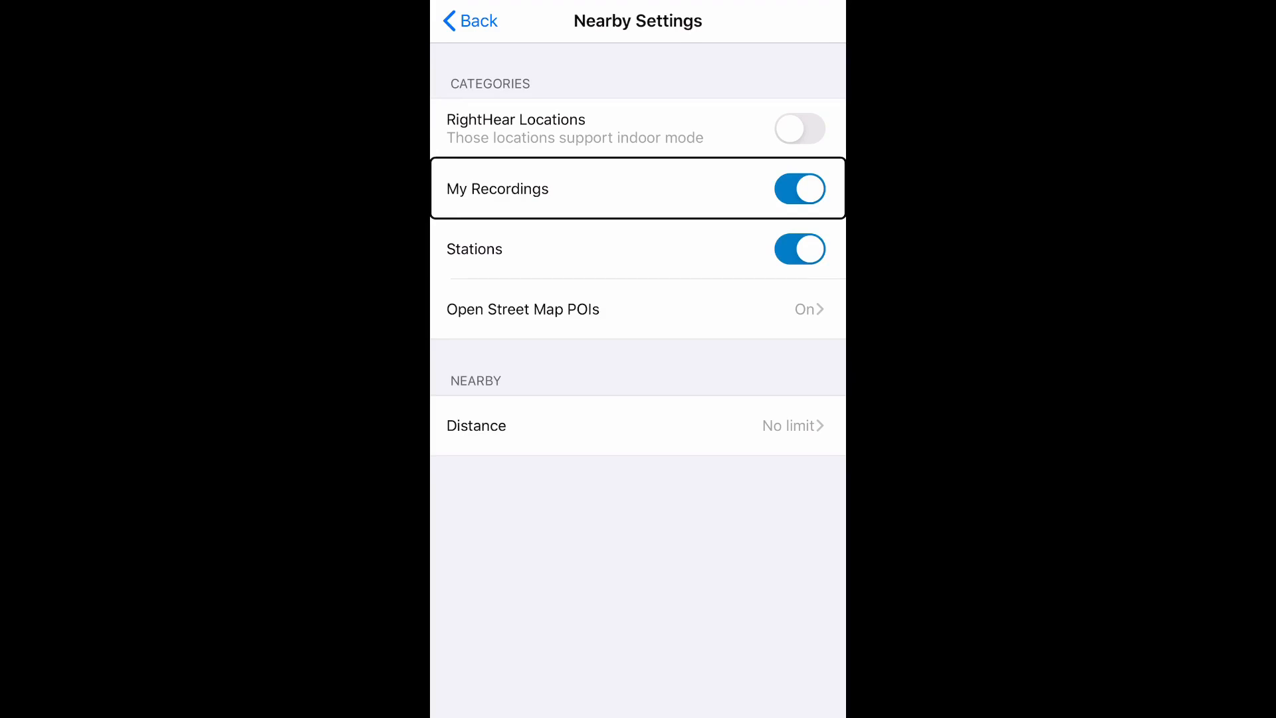
pyautogui.click(637, 249)
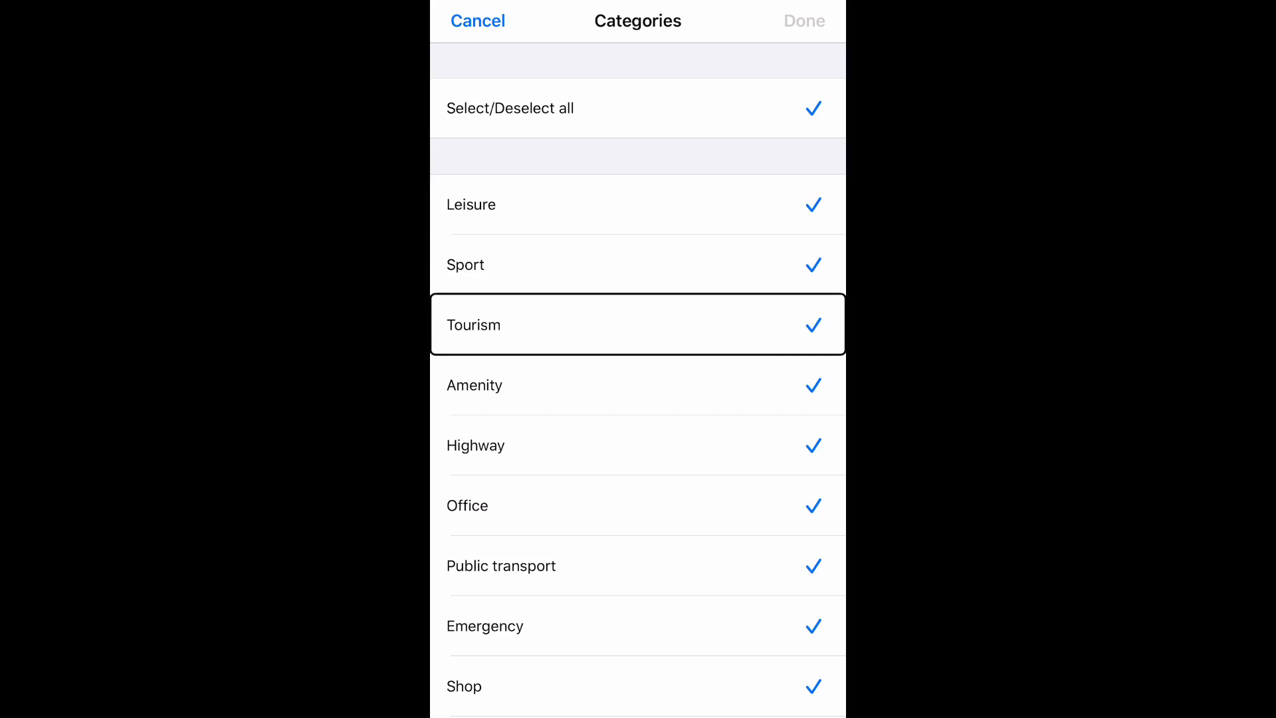
# - Uncheck Tourism in the Open Street Map POI categories, leaving all others checked
pyautogui.click(811, 325)
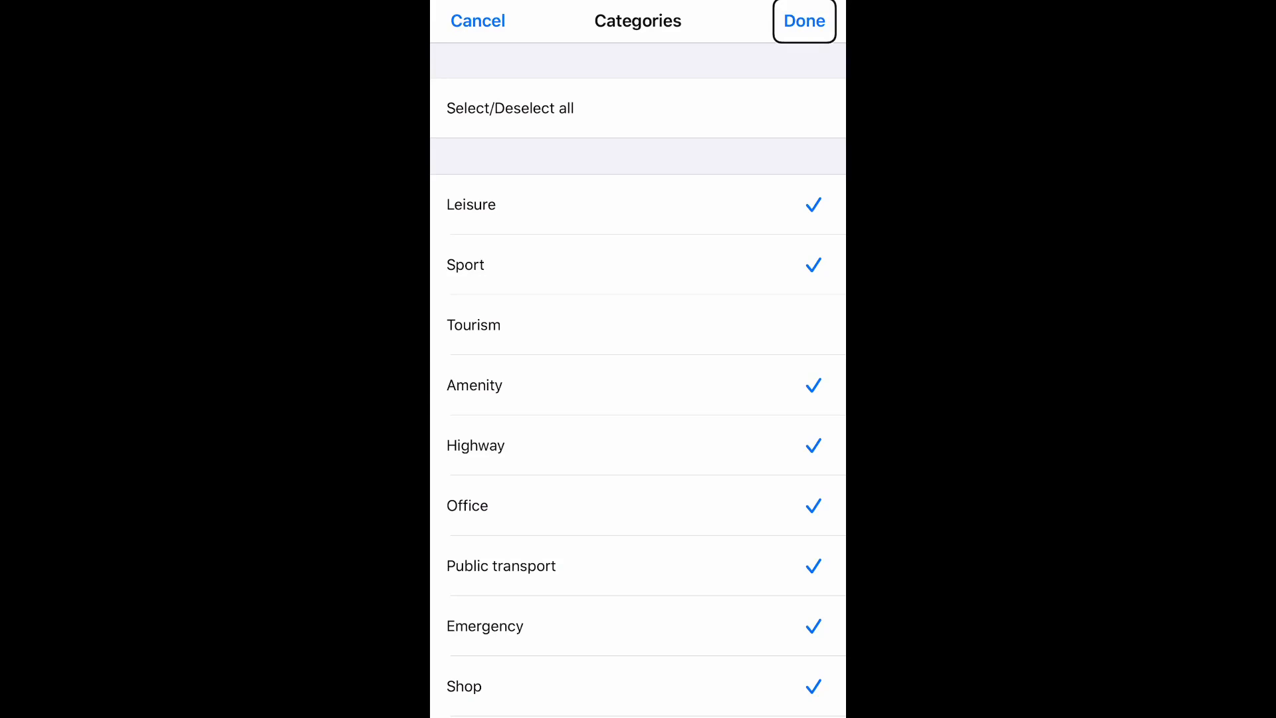
# - Save the category selection and review the Distance options, keeping No limit chosen
pyautogui.click(802, 21)
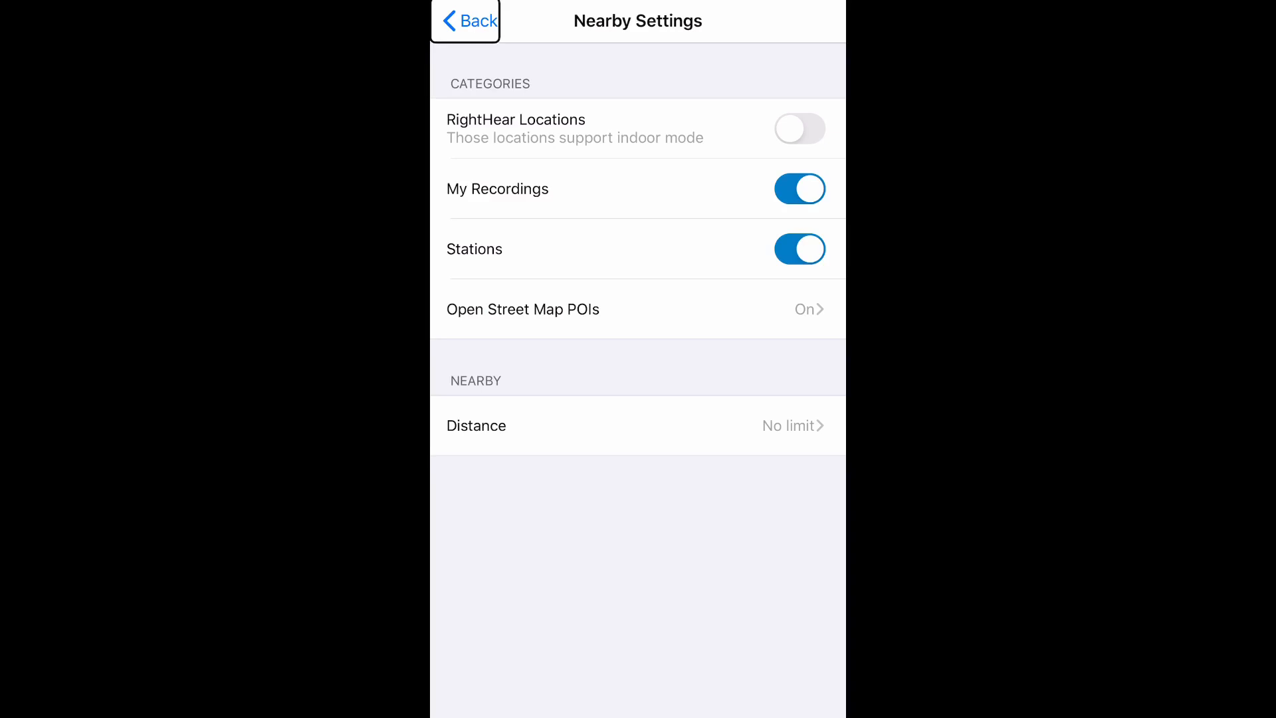
pyautogui.click(637, 425)
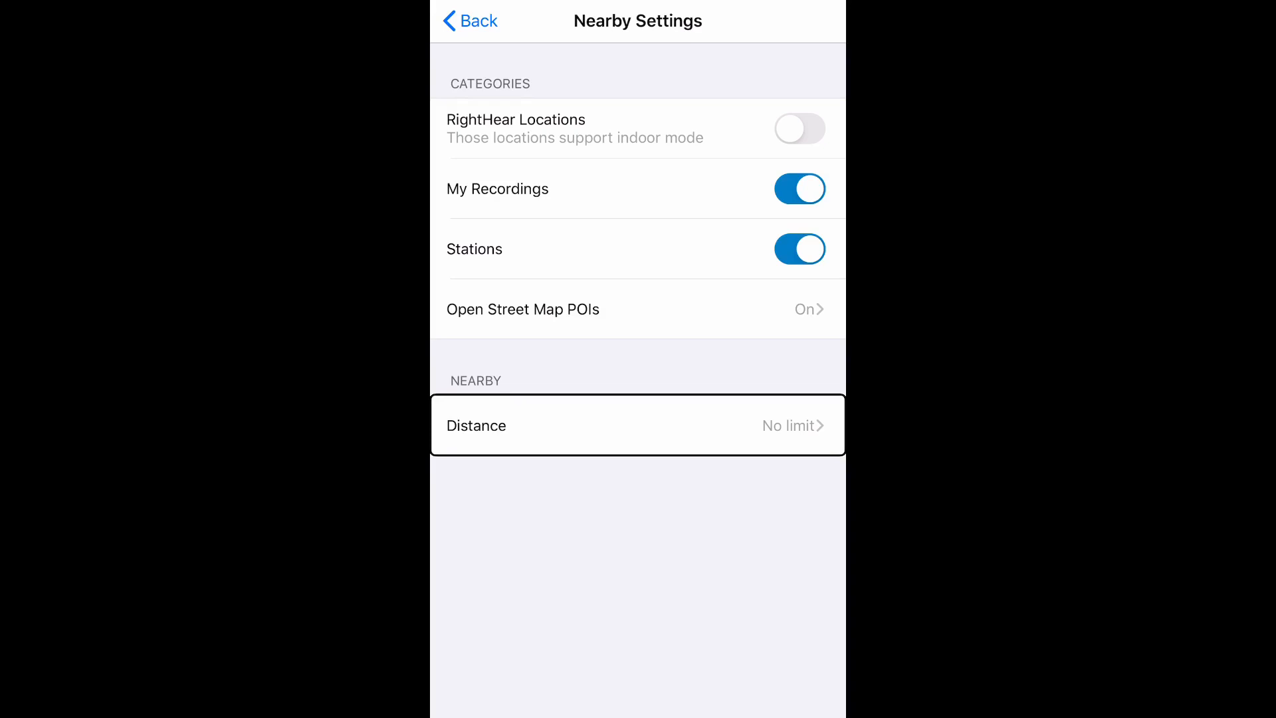
pyautogui.click(637, 424)
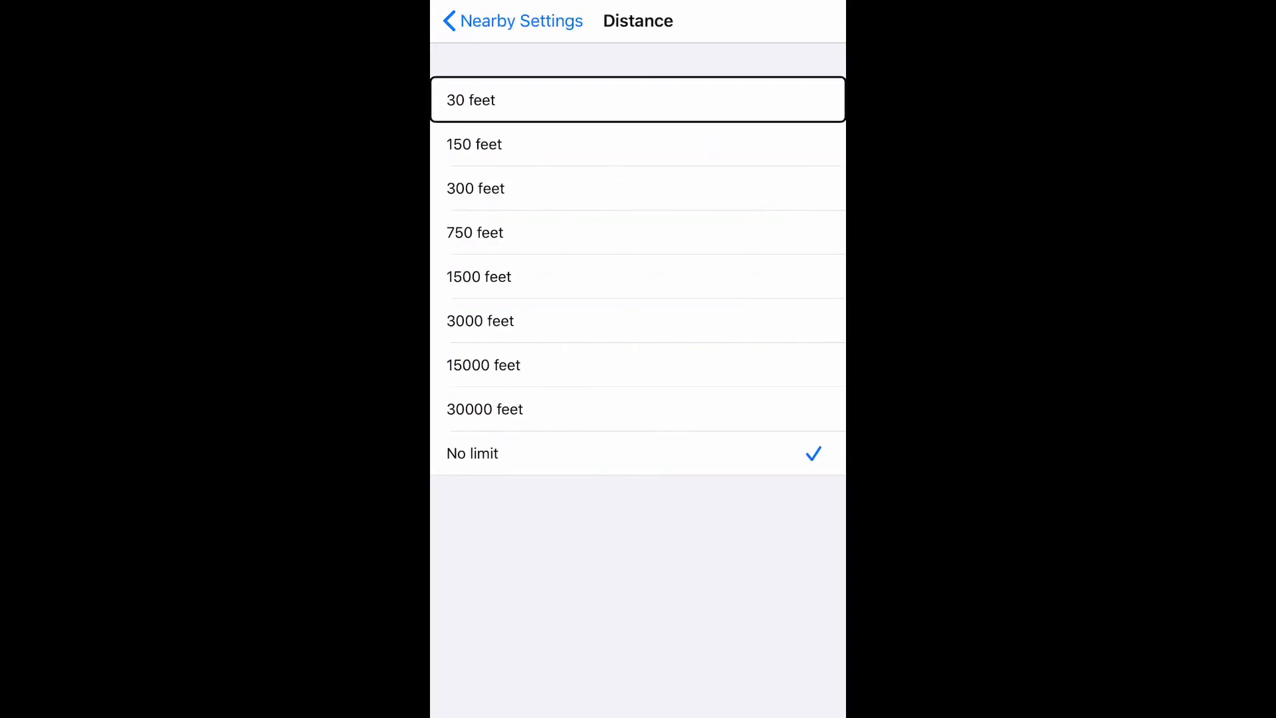
pyautogui.click(638, 453)
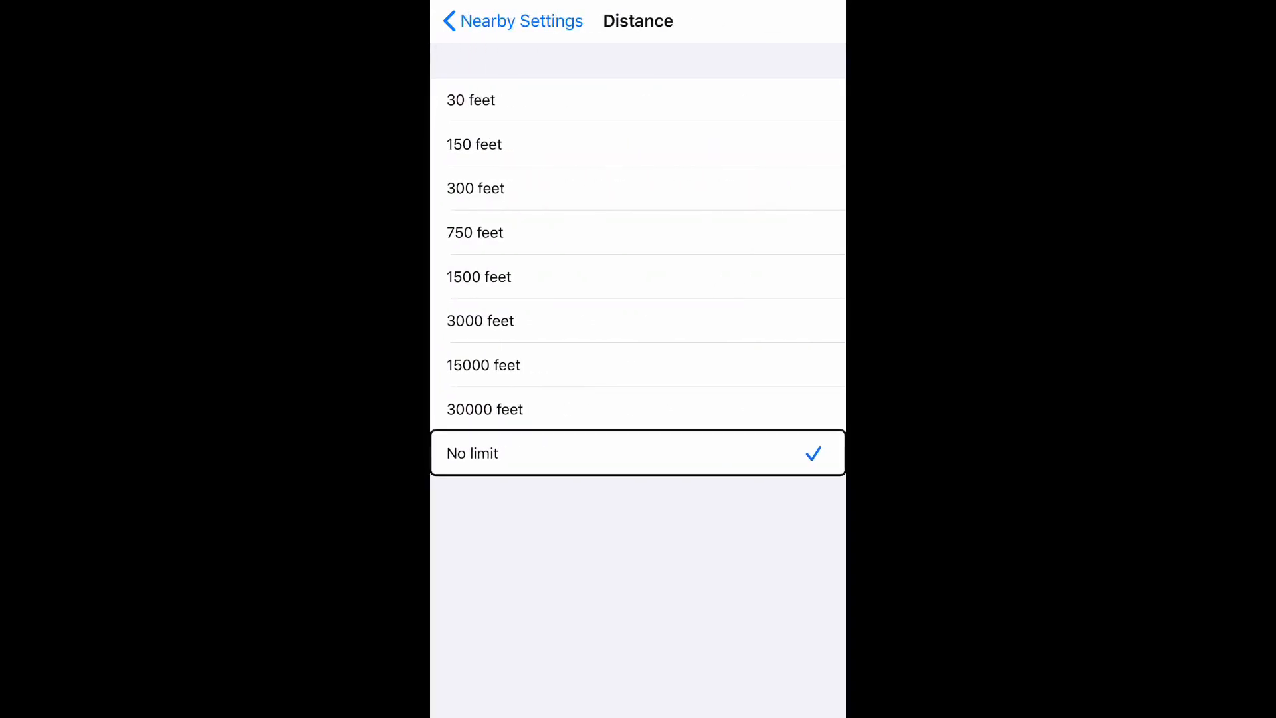